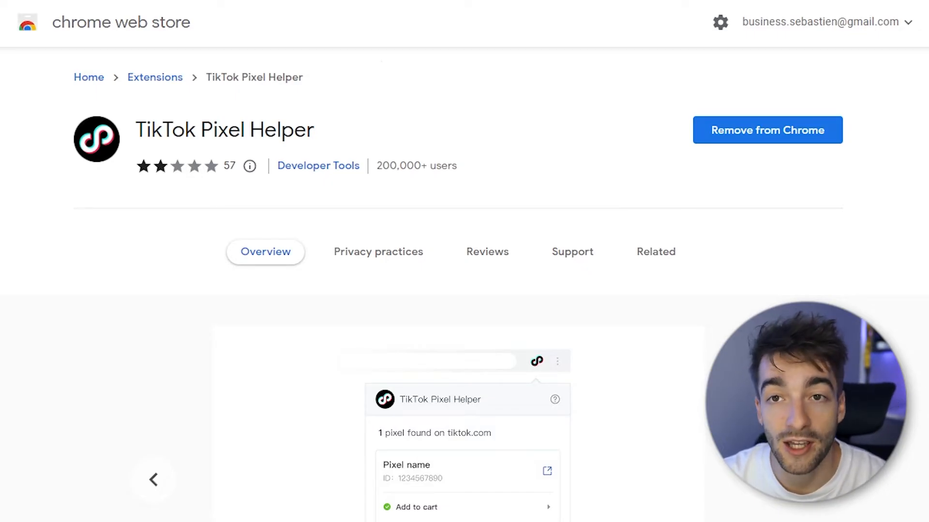
- Go to Assets > Events and start managing Web Events, reaching the empty pixel page
{"action": "left_click", "coordinate": [60, 8]}
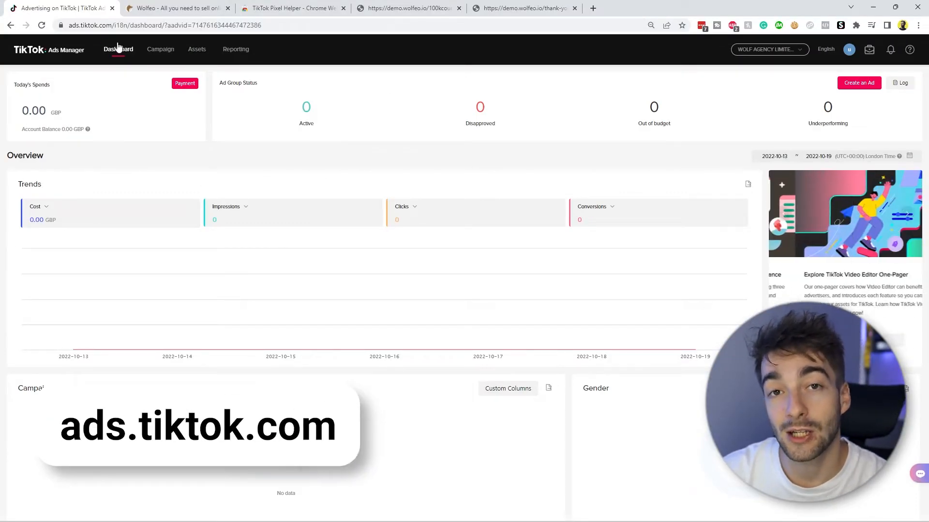
{"action": "left_click", "coordinate": [197, 50]}
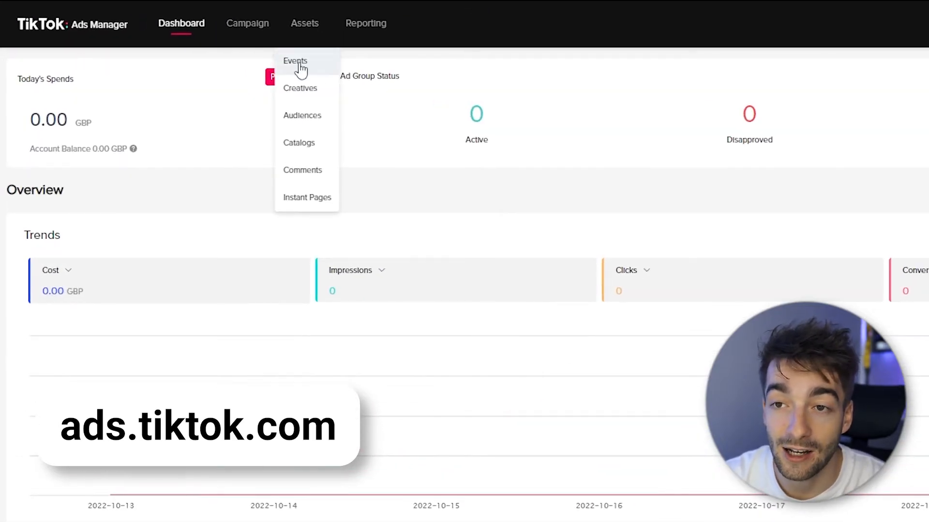
{"action": "left_click", "coordinate": [295, 61]}
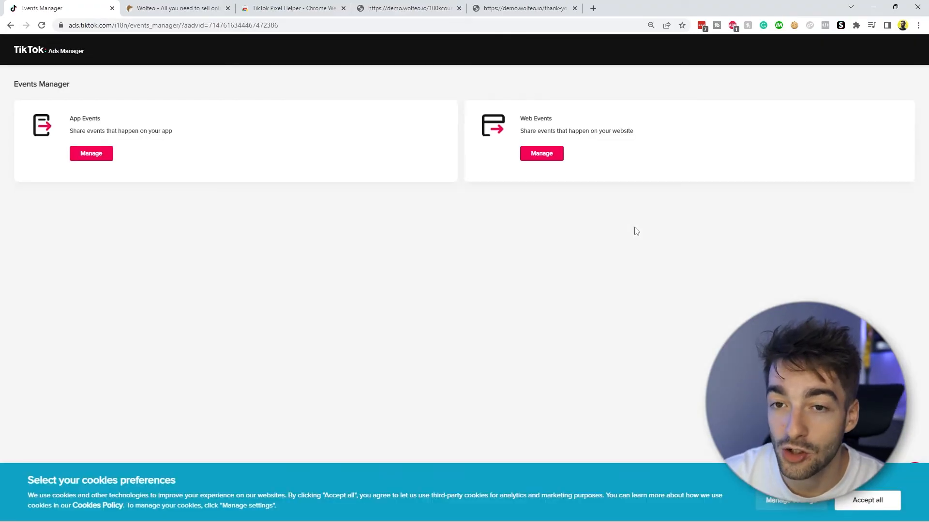
{"action": "mouse_move", "coordinate": [524, 115]}
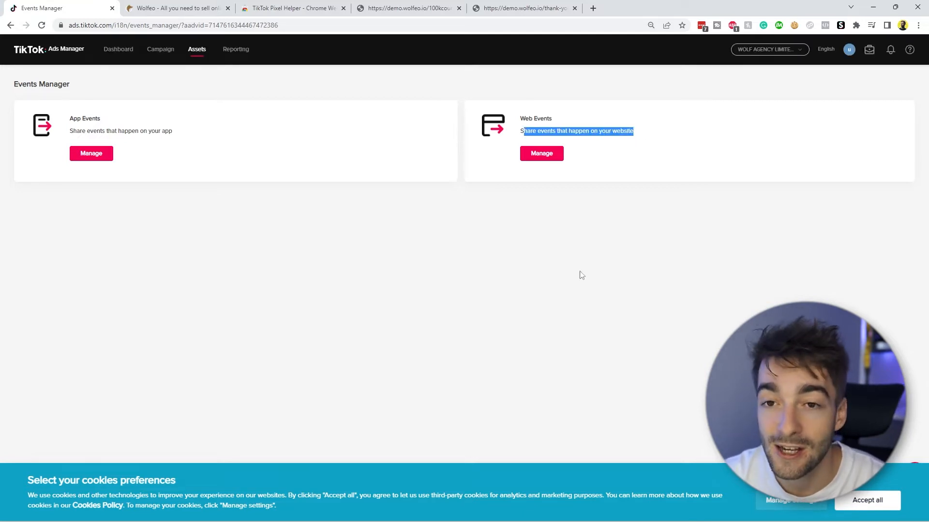
{"action": "left_click", "coordinate": [540, 154]}
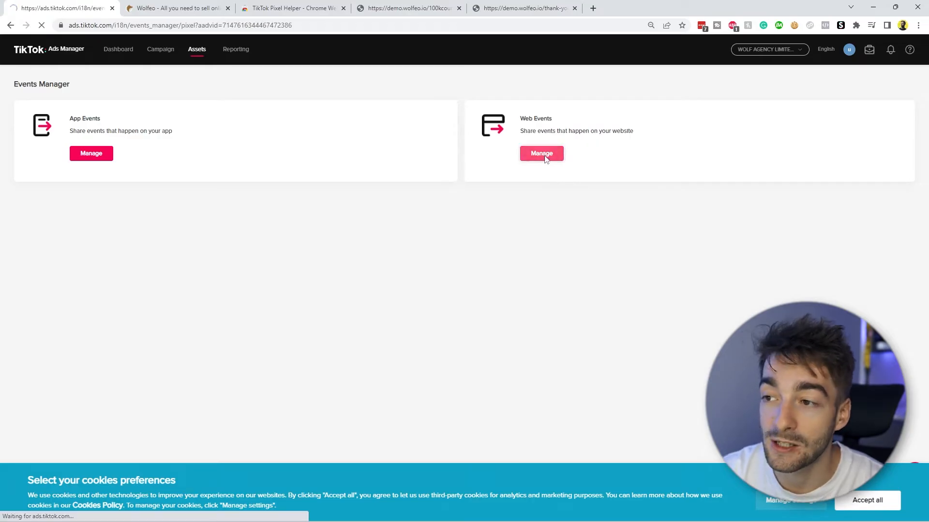
{"action": "left_click", "coordinate": [540, 154]}
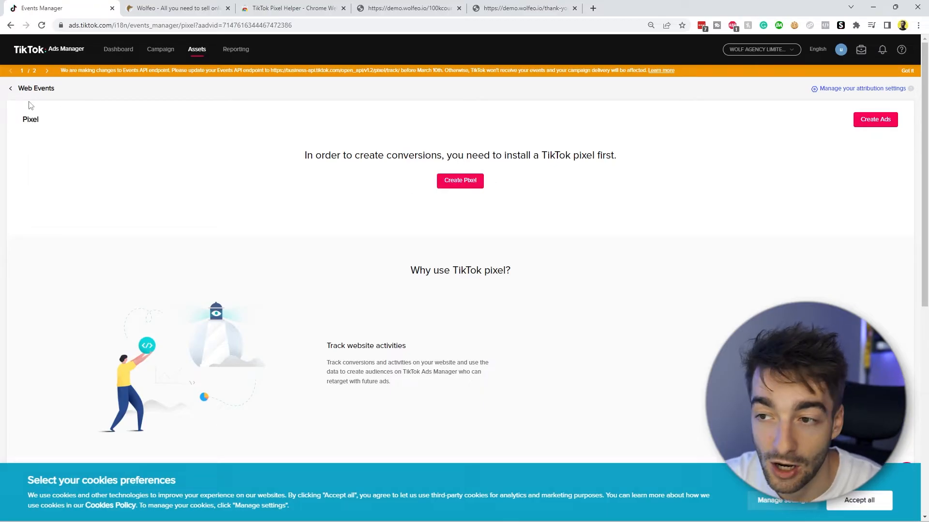
- Start a new pixel and check the Wolfeo opt-in and thank-you pages for its name
{"action": "left_click", "coordinate": [459, 181]}
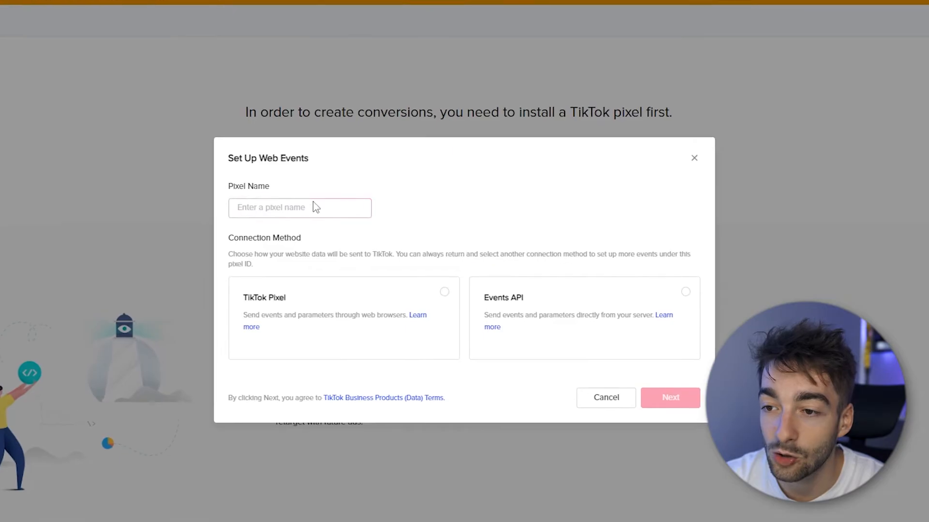
{"action": "left_click", "coordinate": [299, 208]}
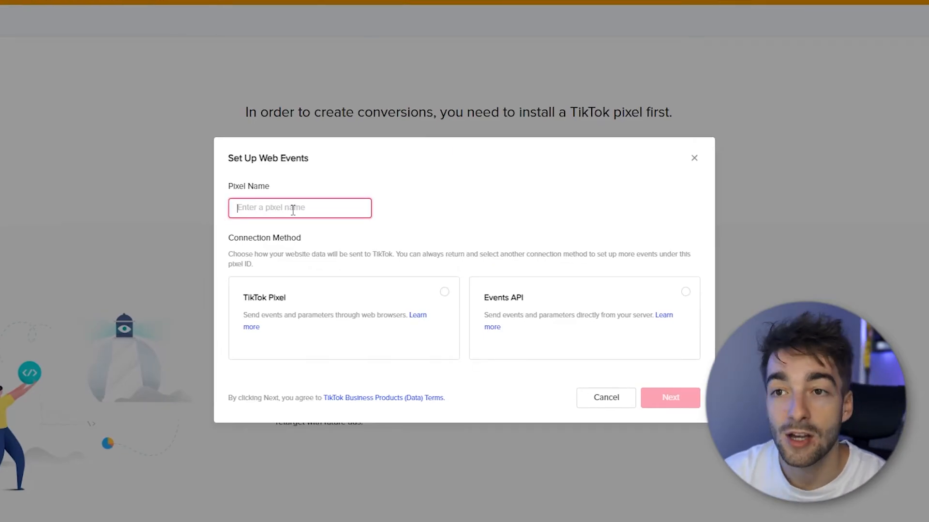
{"action": "left_click", "coordinate": [408, 8]}
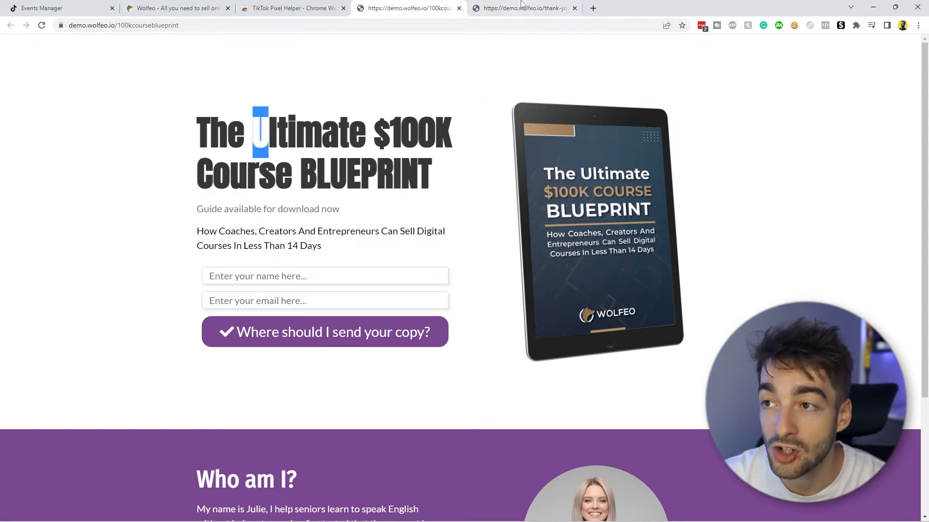
{"action": "left_click", "coordinate": [525, 8]}
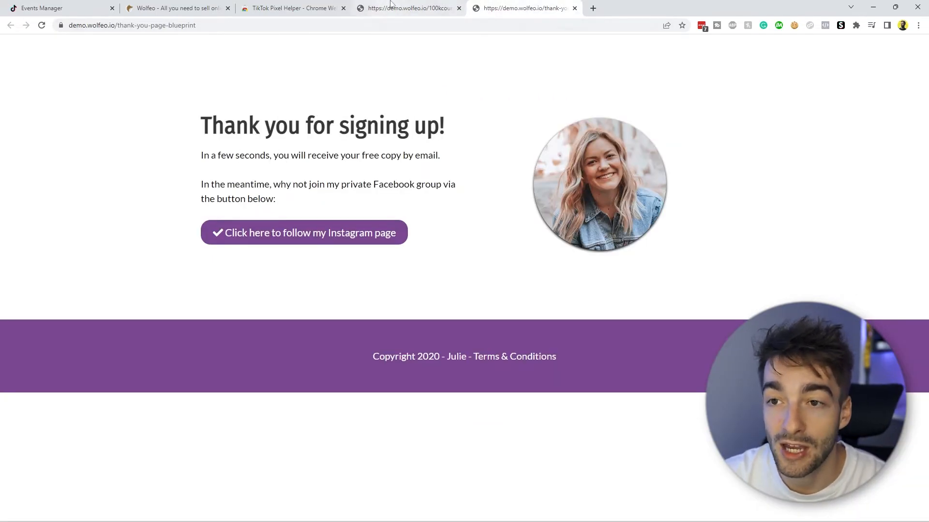
{"action": "left_click", "coordinate": [407, 8]}
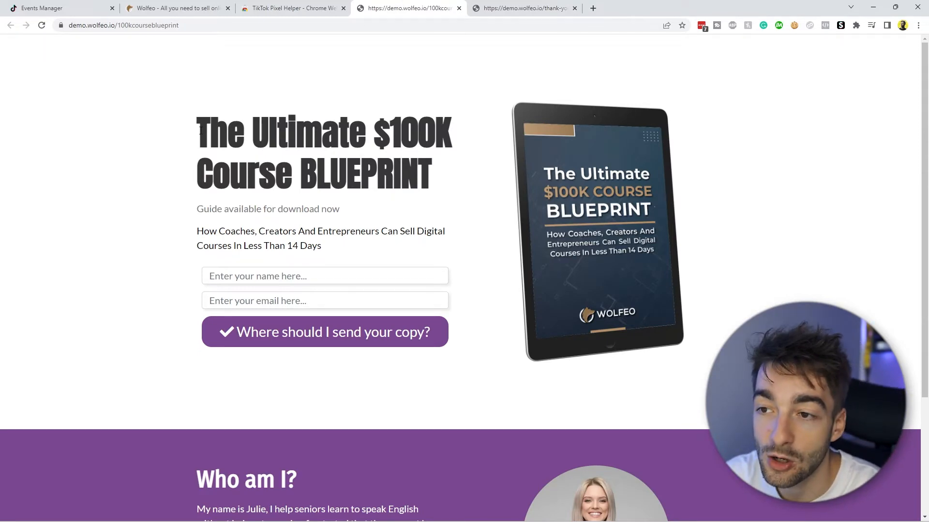
{"action": "left_click", "coordinate": [42, 8]}
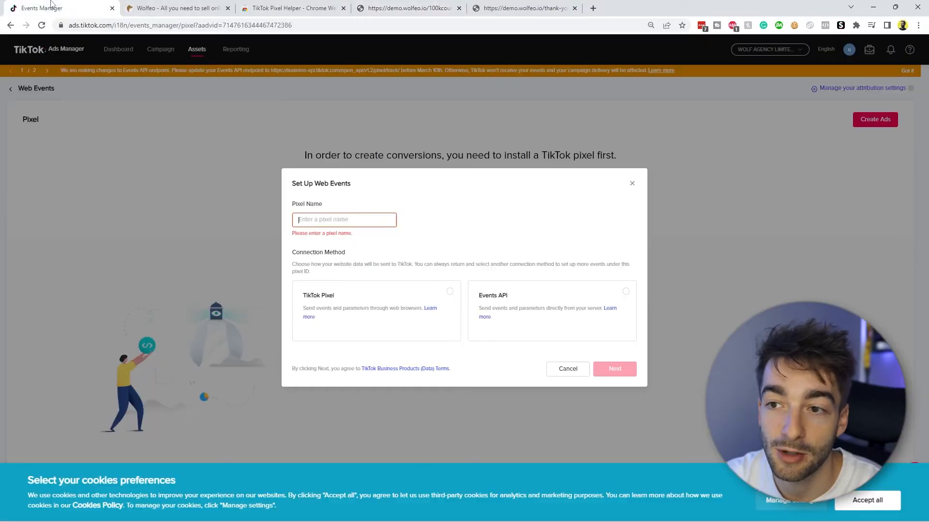
- Name the pixel 'Ultimate $100K Course BLUEPRINT' and choose the browser-based TikTok Pixel connection
{"action": "type", "text": "Ultimate $100K Course BLUEPRINT"}
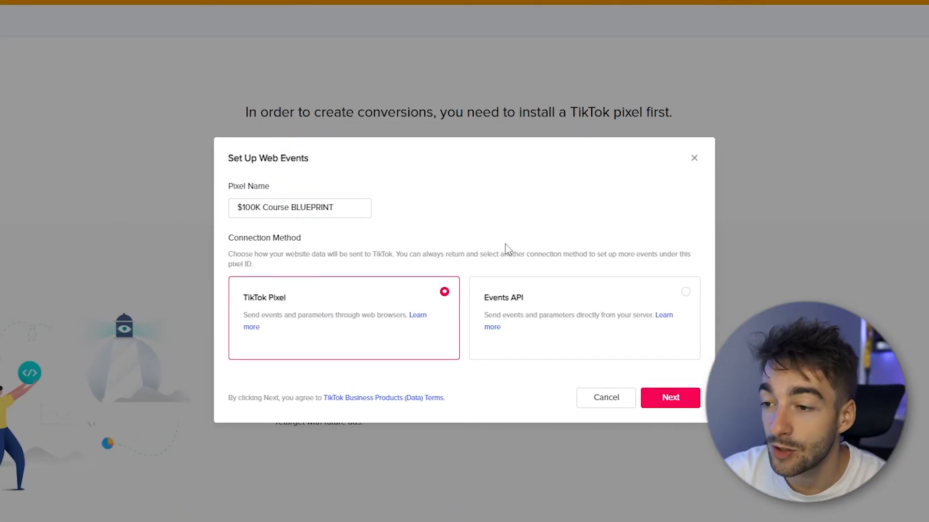
{"action": "mouse_move", "coordinate": [553, 301]}
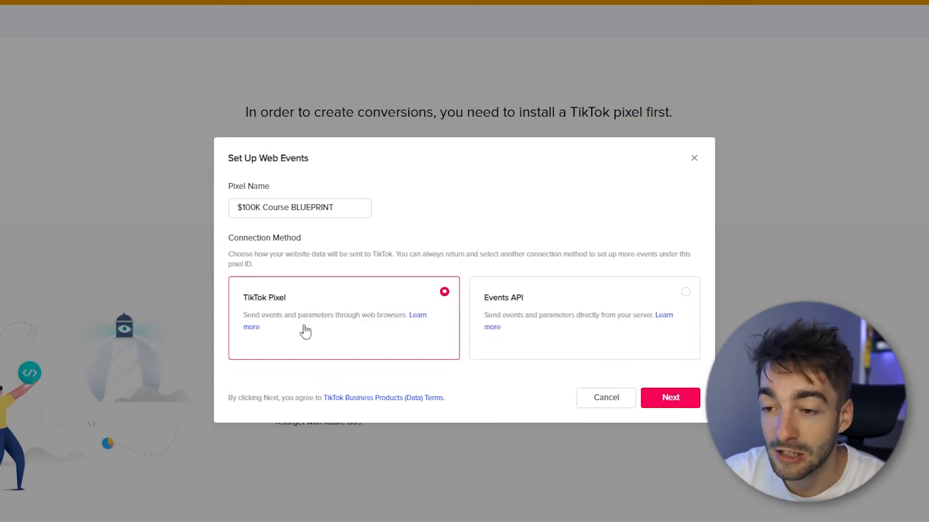
{"action": "mouse_move", "coordinate": [310, 309]}
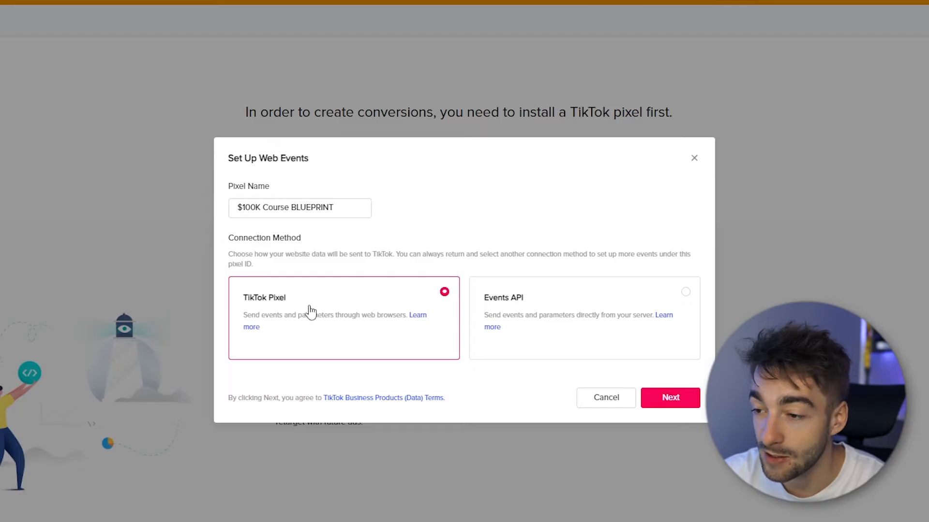
{"action": "left_click", "coordinate": [669, 397]}
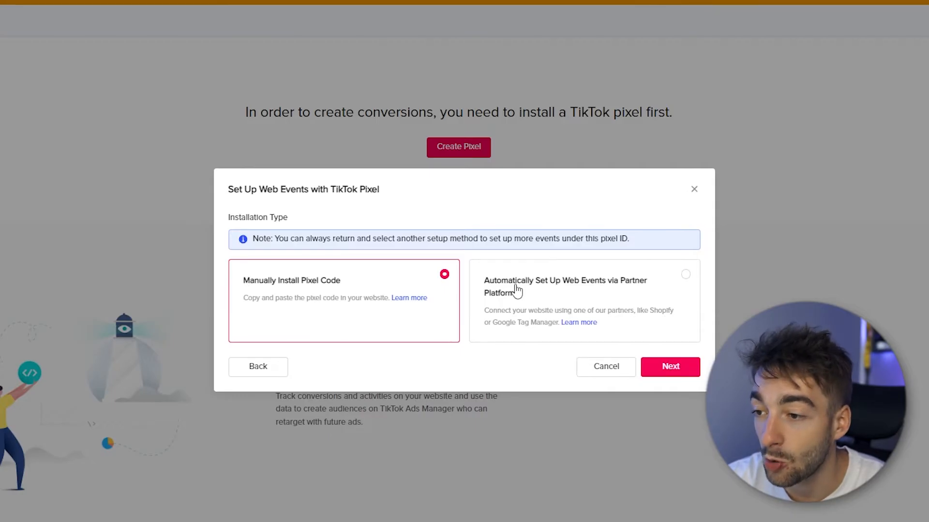
- Choose automatic web event setup via partner platforms and continue to the partner list
{"action": "left_click", "coordinate": [583, 286]}
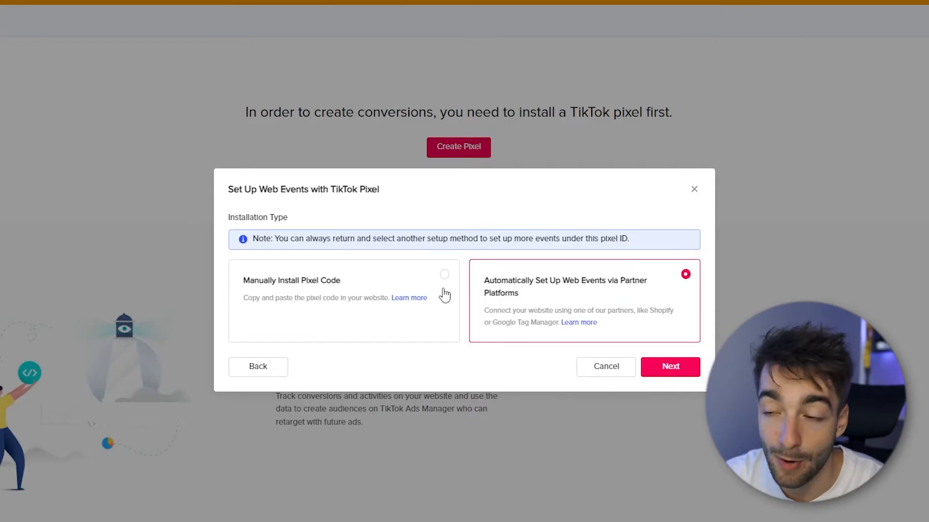
{"action": "mouse_move", "coordinate": [607, 313]}
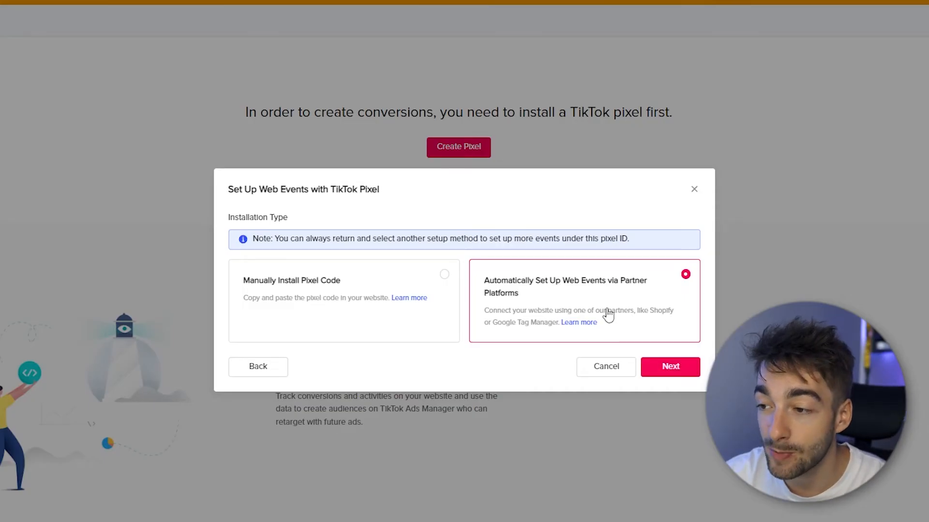
{"action": "left_click", "coordinate": [670, 365]}
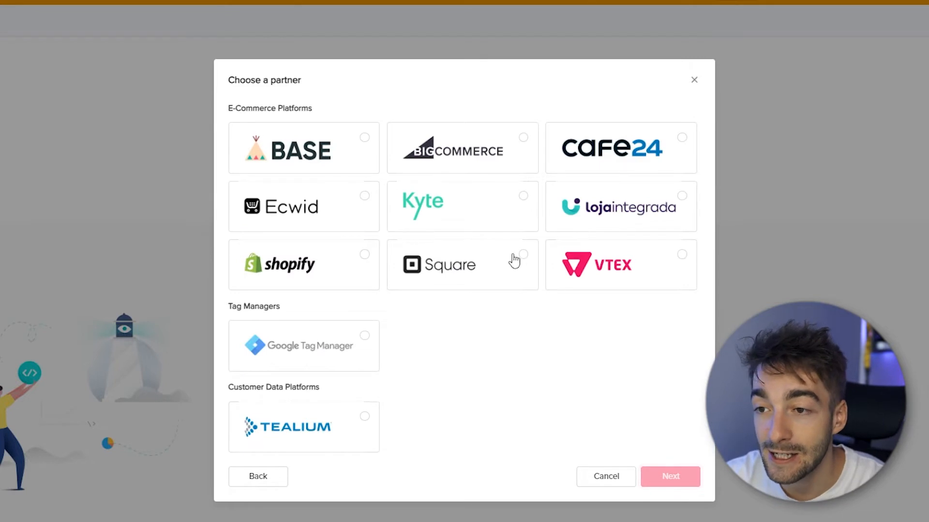
{"action": "mouse_move", "coordinate": [510, 238]}
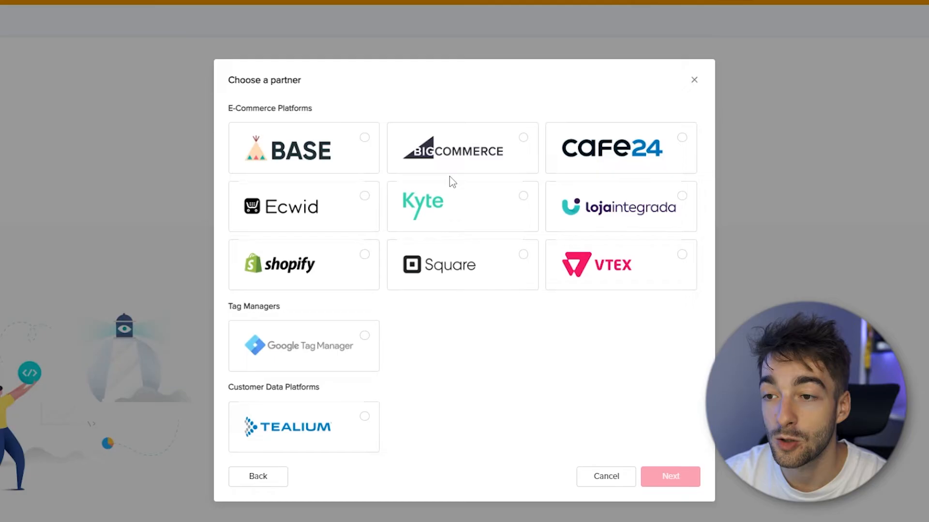
{"action": "mouse_move", "coordinate": [450, 231]}
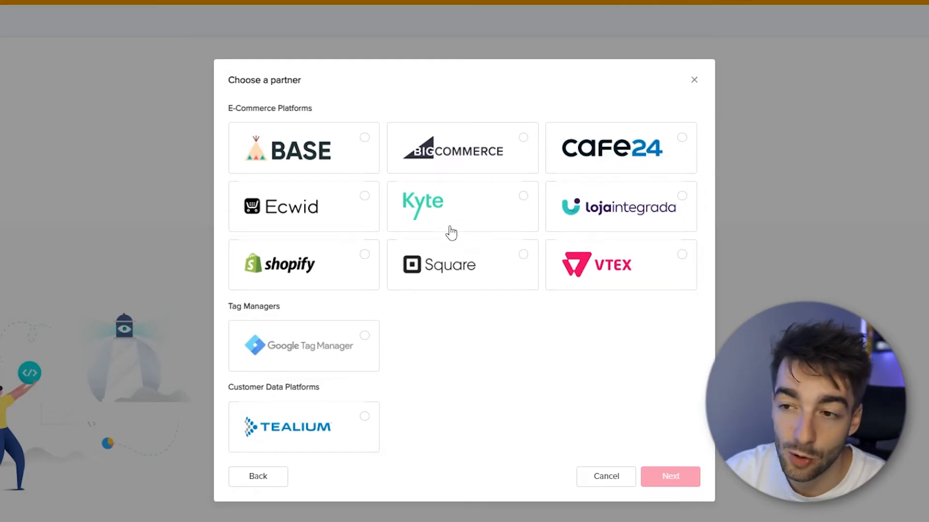
{"action": "mouse_move", "coordinate": [465, 245]}
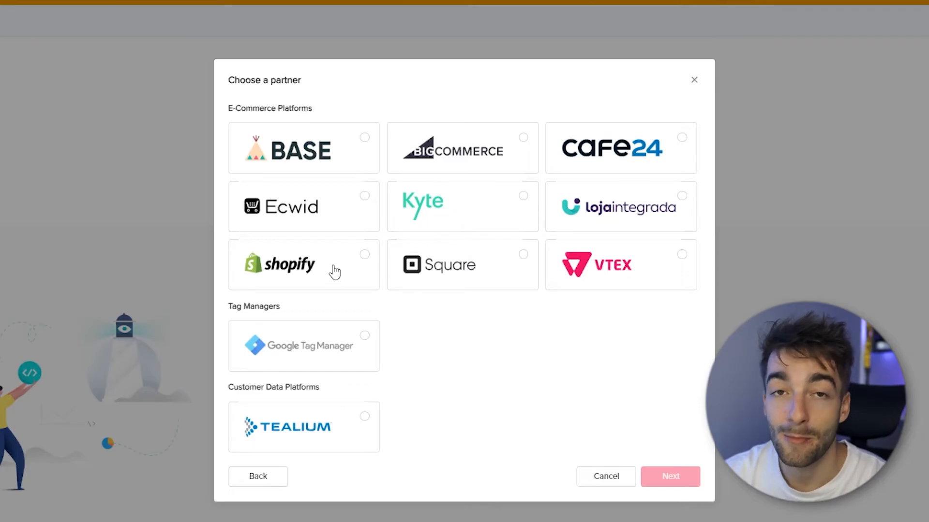
{"action": "mouse_move", "coordinate": [343, 280]}
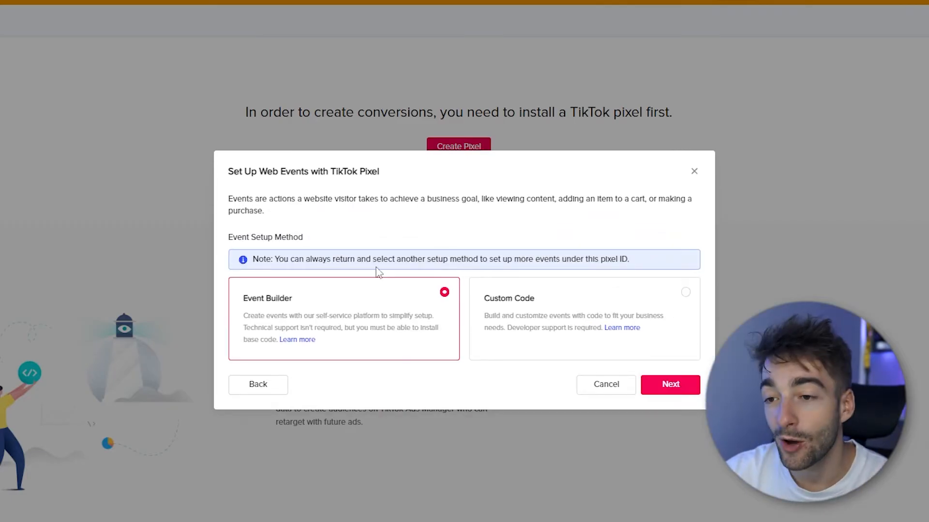
{"action": "mouse_move", "coordinate": [503, 298]}
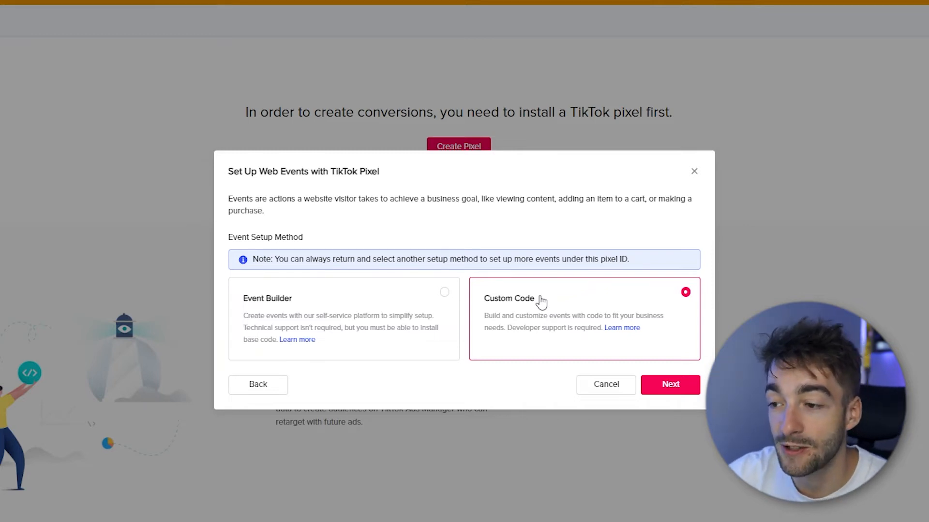
{"action": "mouse_move", "coordinate": [360, 294]}
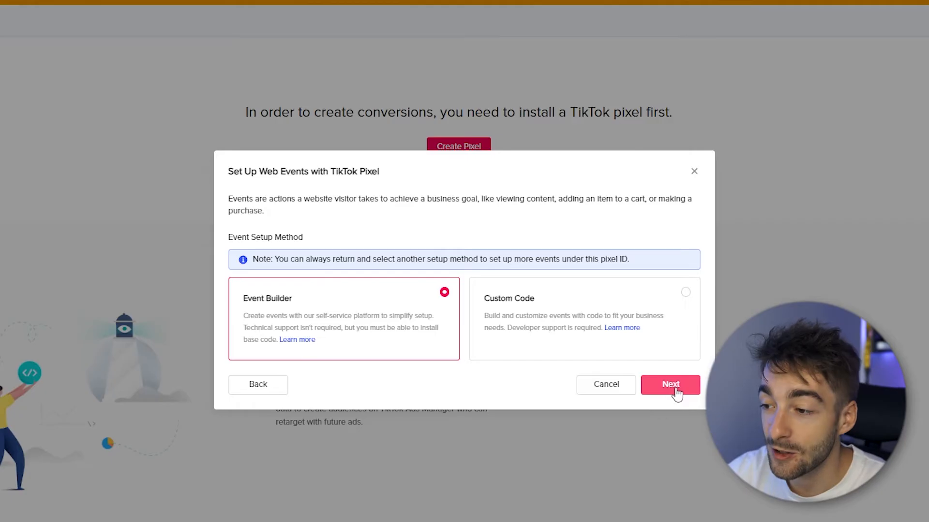
- Confirm Event Builder as the setup method, creating the pixel and showing its install code
{"action": "left_click", "coordinate": [669, 384]}
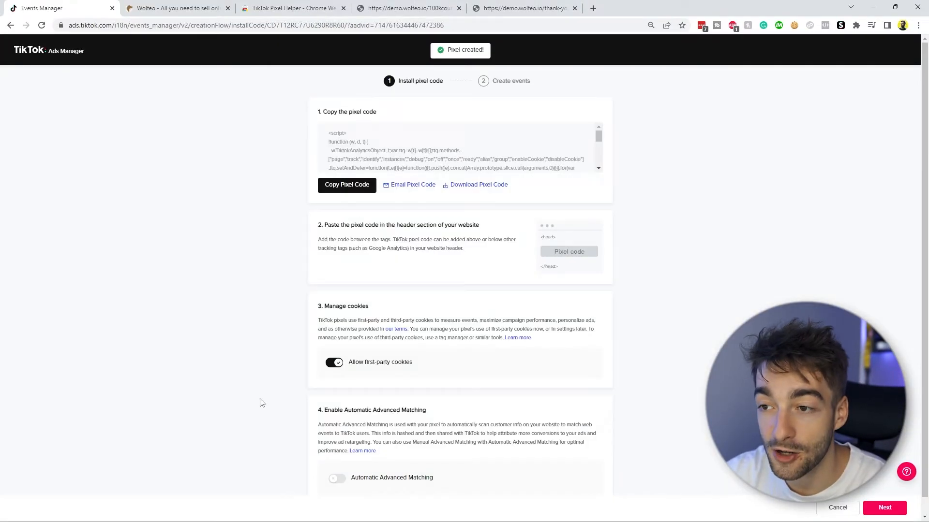
{"action": "mouse_move", "coordinate": [630, 326]}
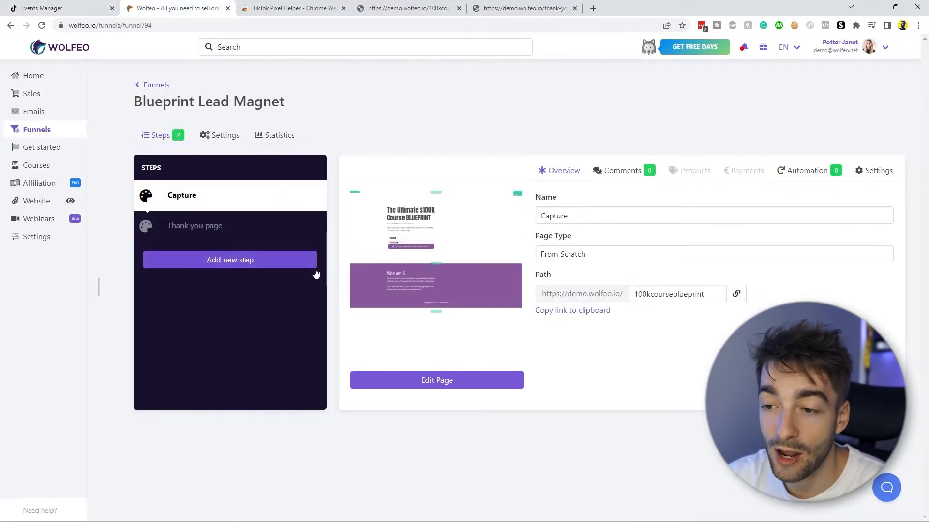
- Open the funnel's thank-you page step in the Wolfeo page builder
{"action": "left_click", "coordinate": [196, 226]}
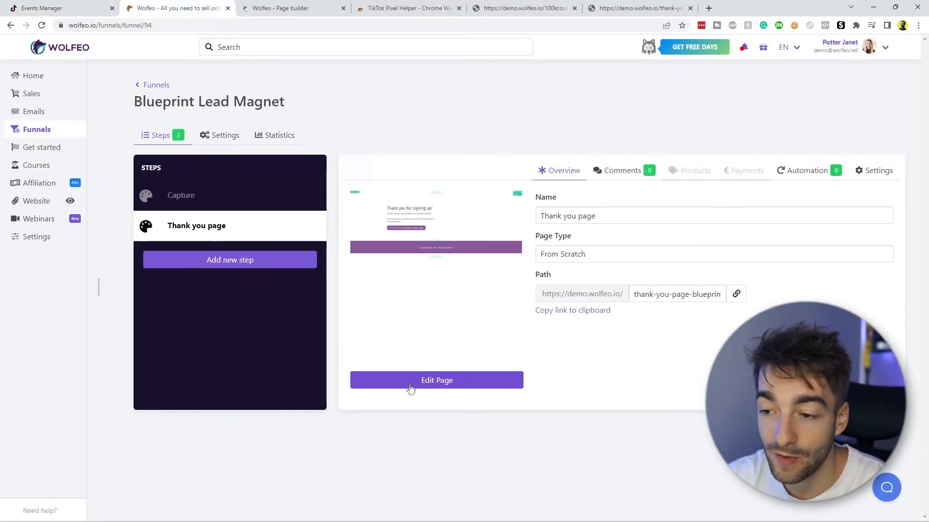
{"action": "left_click", "coordinate": [437, 380]}
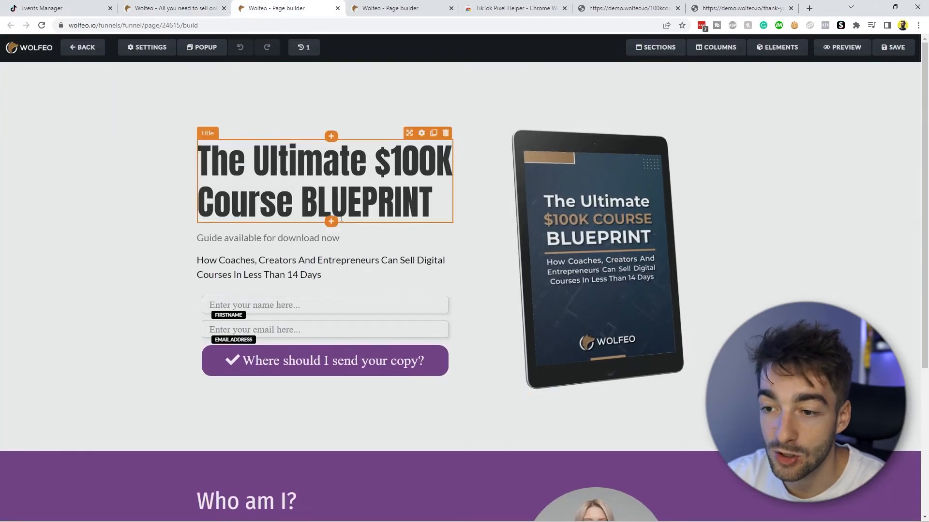
{"action": "left_click", "coordinate": [388, 7]}
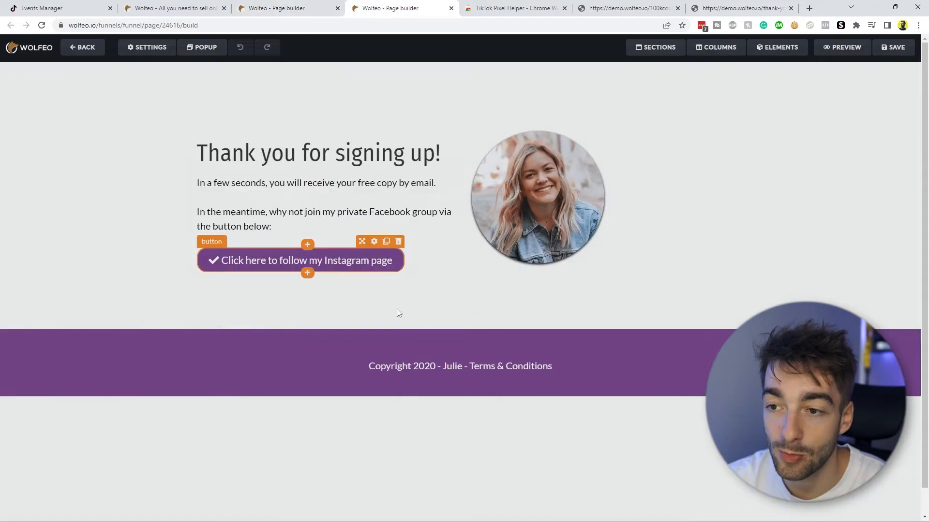
- Paste the pixel code into the Code Header tracking code of the opt-in and thank-you pages and save
{"action": "left_click", "coordinate": [150, 47]}
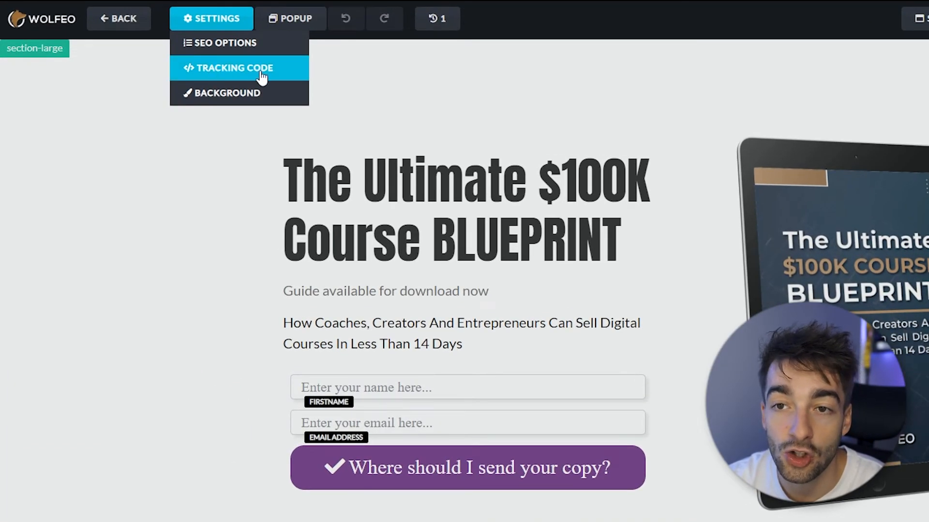
{"action": "left_click", "coordinate": [233, 68]}
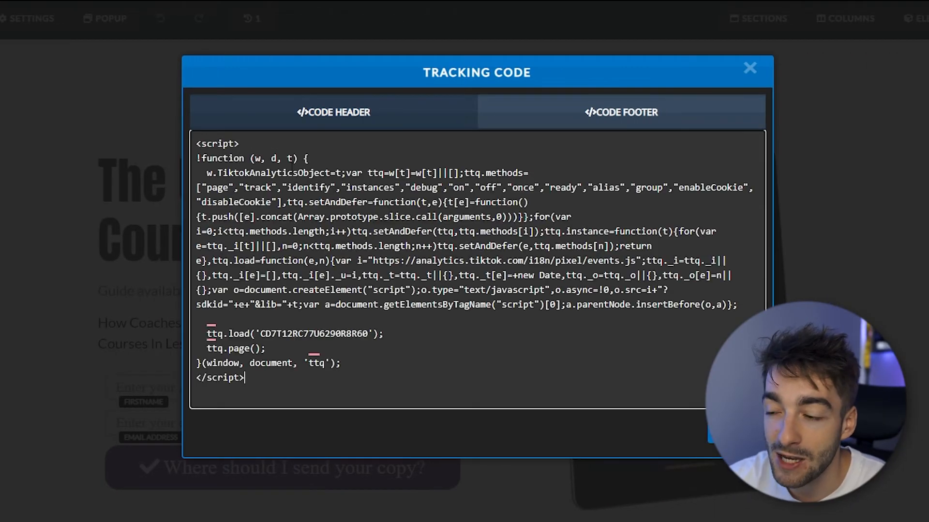
{"action": "left_click", "coordinate": [748, 67]}
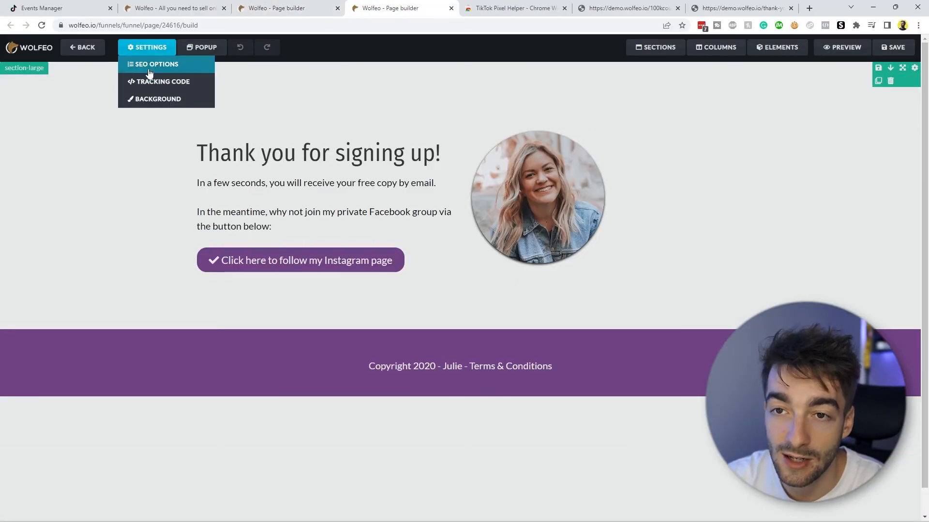
{"action": "left_click", "coordinate": [162, 81]}
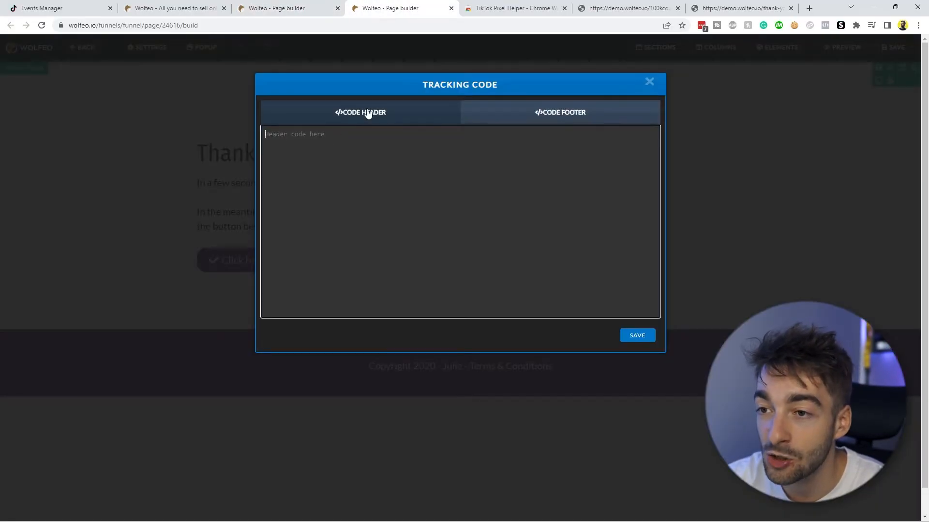
{"action": "left_click", "coordinate": [648, 81]}
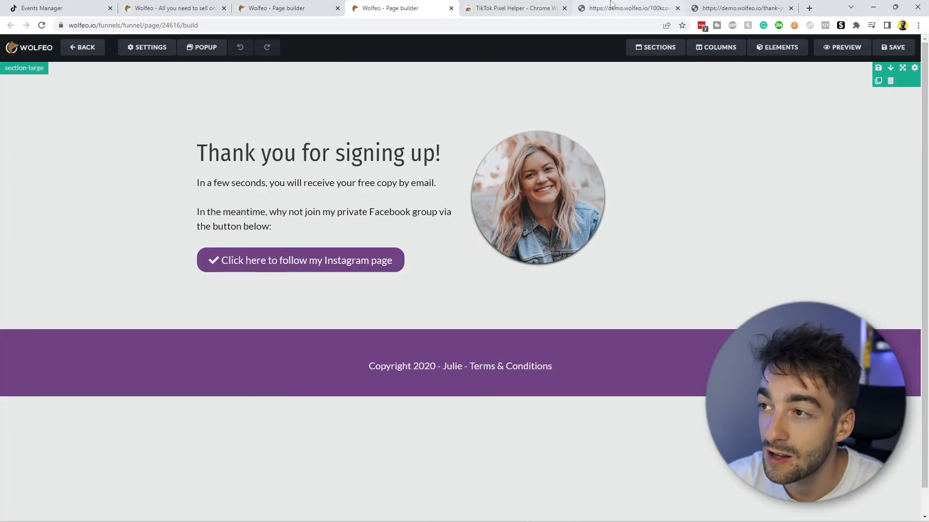
- Refresh the live opt-in and thank-you pages so TikTok Pixel Helper detects the pixel
{"action": "left_click", "coordinate": [639, 61]}
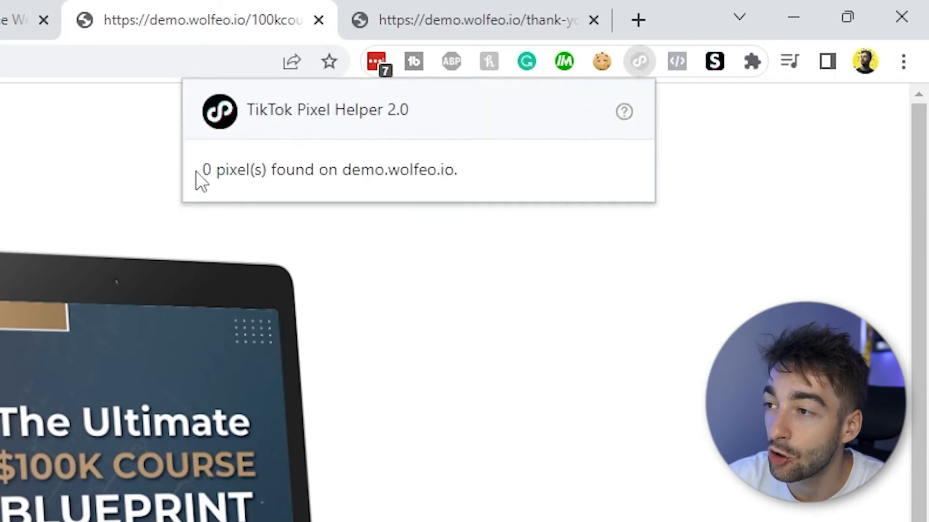
{"action": "left_click", "coordinate": [560, 407]}
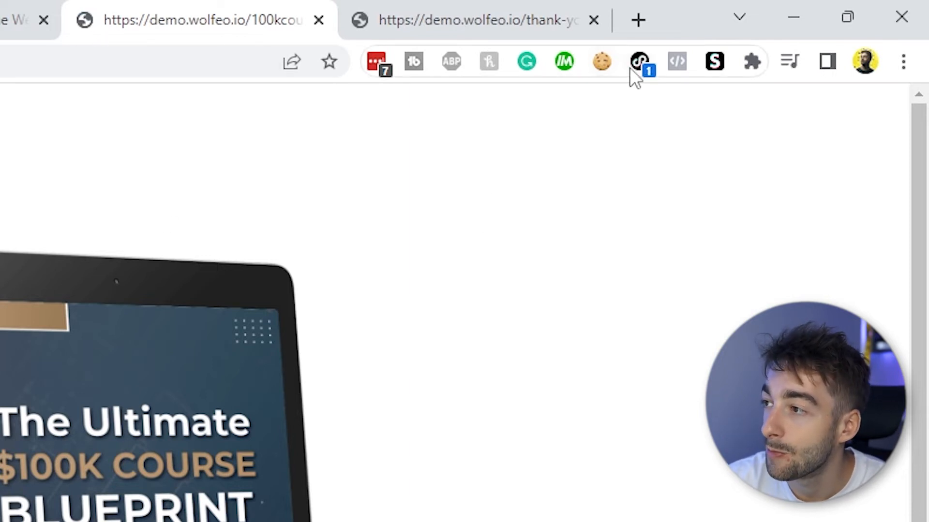
{"action": "left_click", "coordinate": [638, 61]}
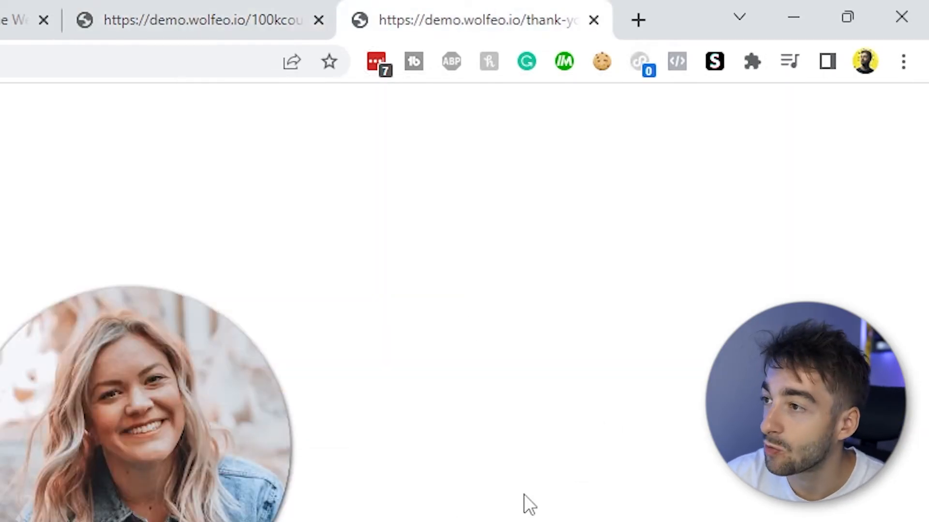
{"action": "left_click", "coordinate": [639, 61]}
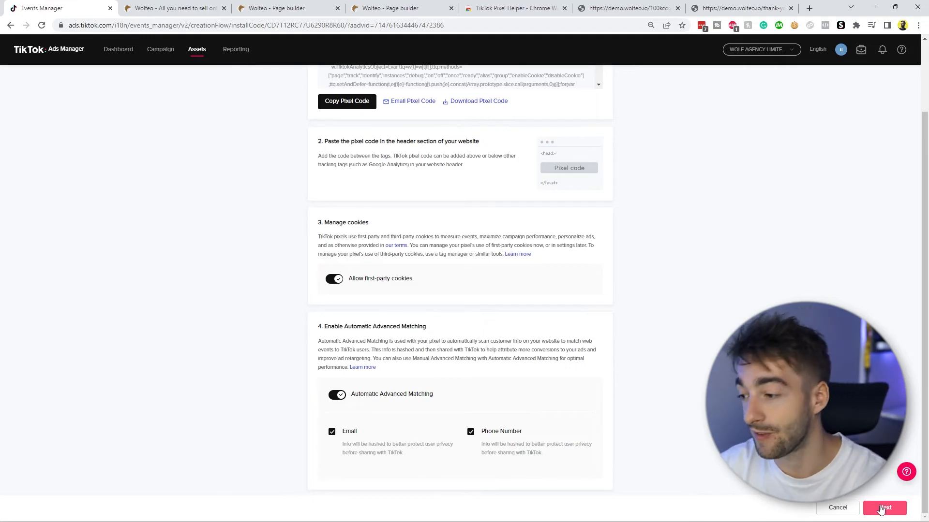
- Finish pixel installation with advanced matching and continue to event creation
{"action": "left_click", "coordinate": [884, 508]}
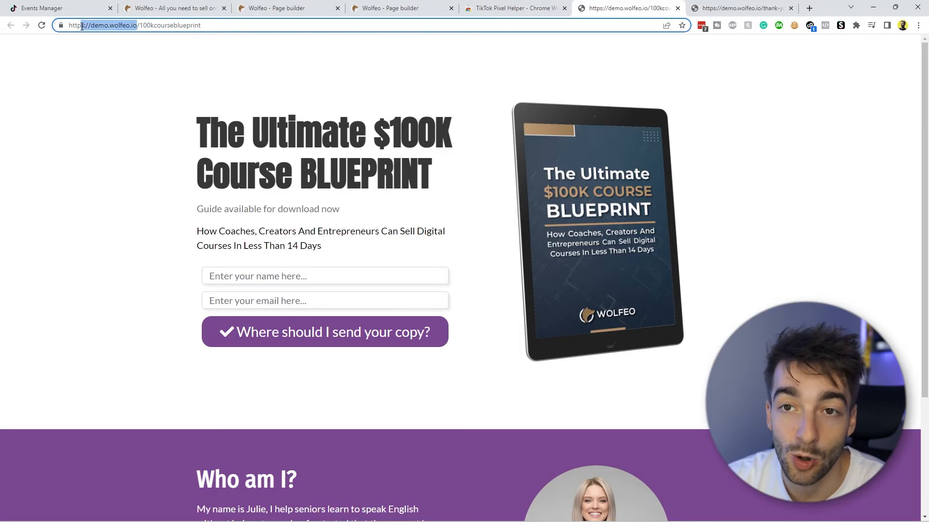
- Pick out the URL paths 100kcourseblueprint and thank-you-page-blueprint from the live pages' address bars
{"action": "double_click", "coordinate": [169, 25]}
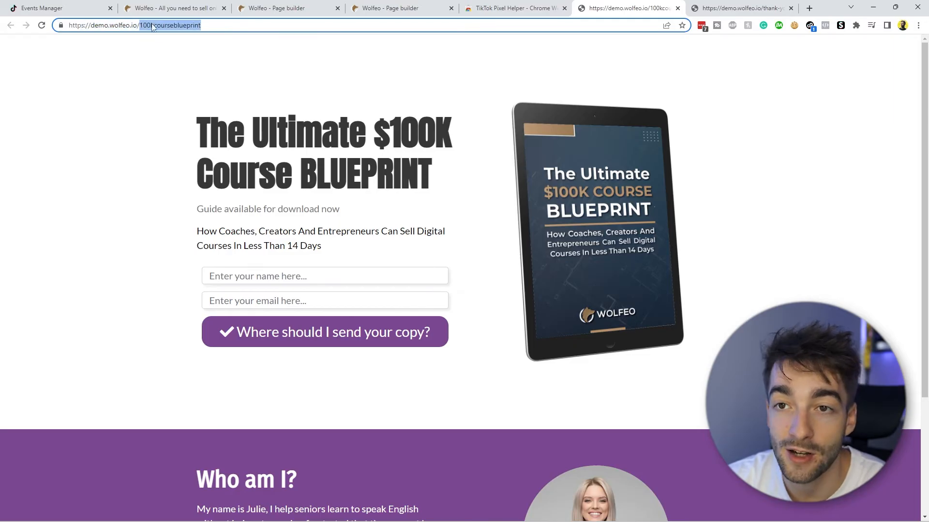
{"action": "left_click", "coordinate": [741, 9]}
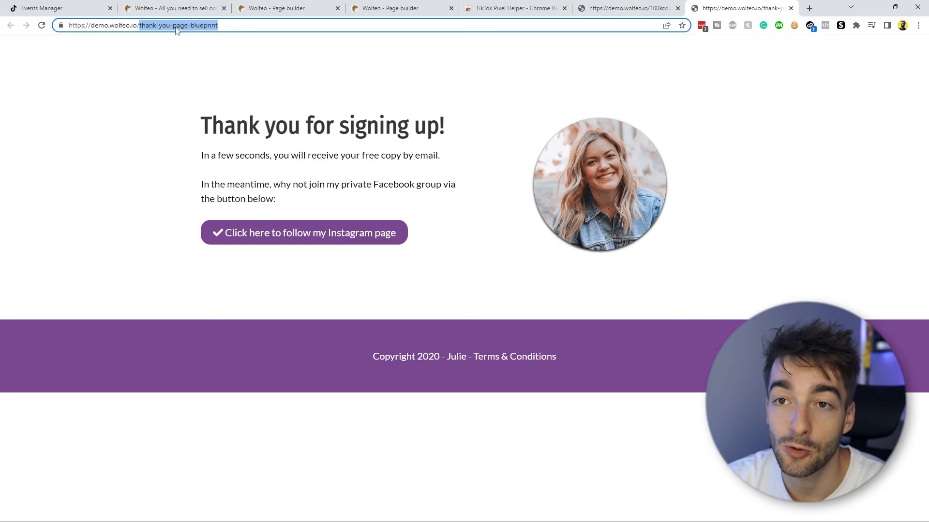
{"action": "left_click", "coordinate": [624, 9]}
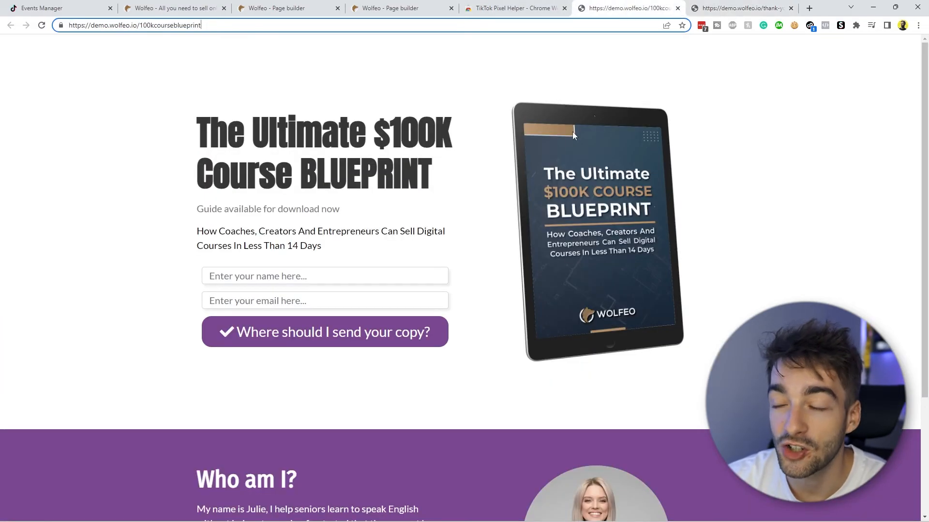
{"action": "double_click", "coordinate": [165, 25]}
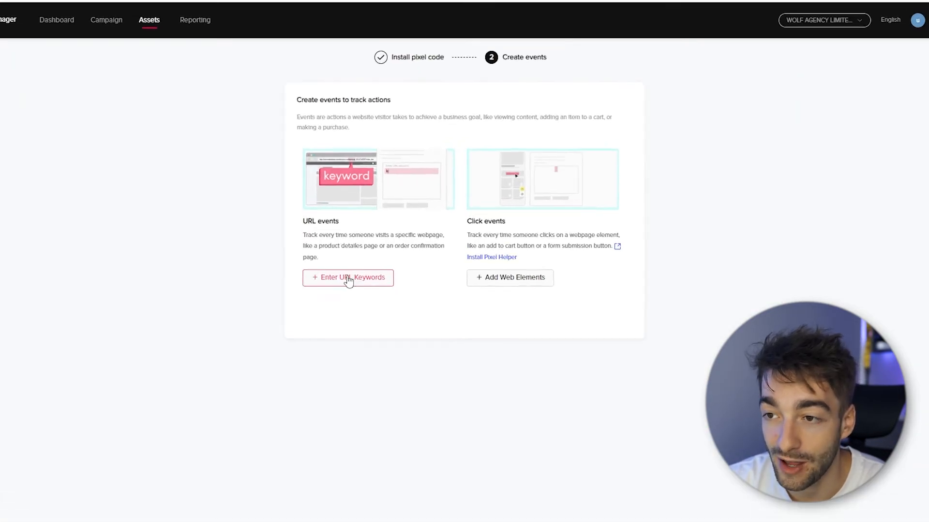
- Add a View Content URL event for pages whose URL contains 100kcourseblueprint
{"action": "left_click", "coordinate": [348, 278]}
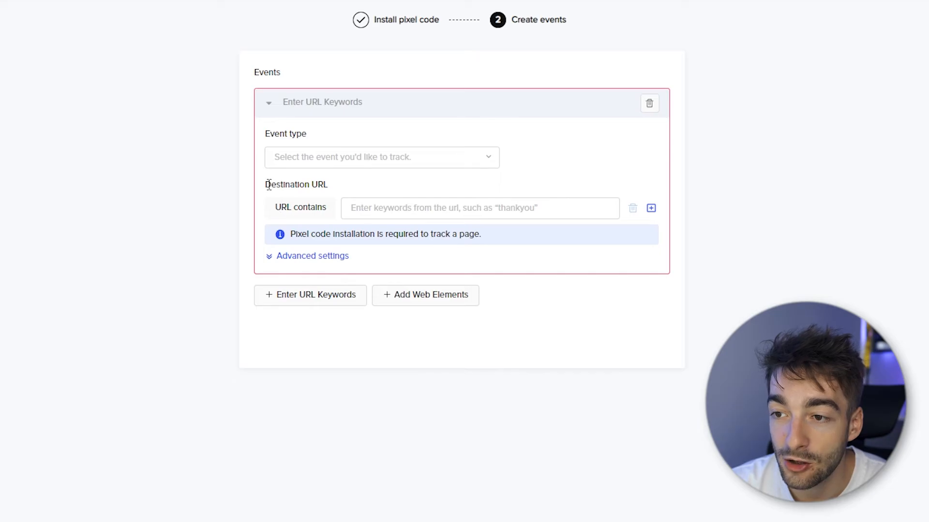
{"action": "type", "text": "100kcourseblueprint"}
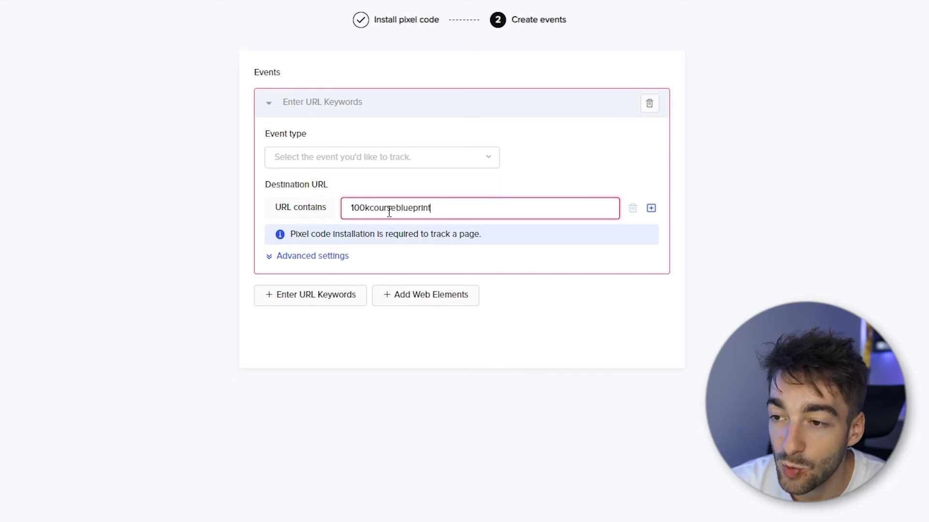
{"action": "left_click", "coordinate": [624, 8]}
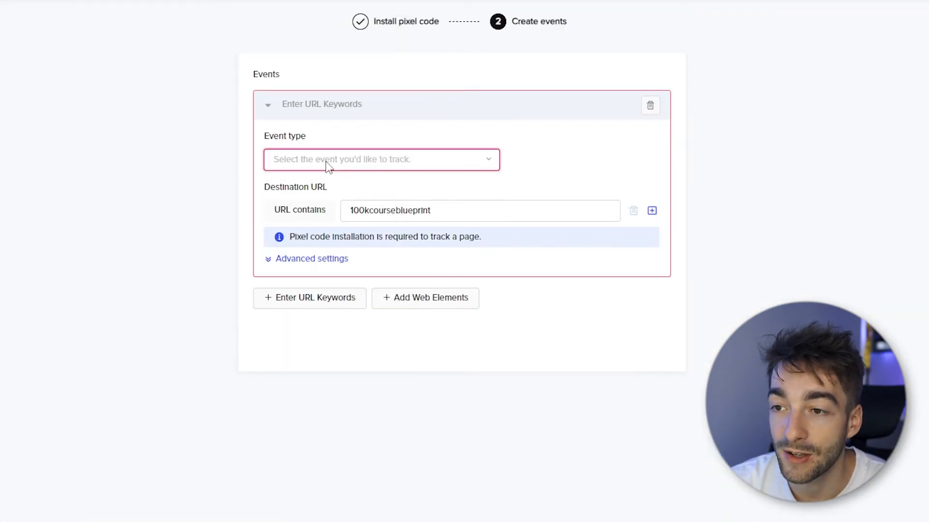
{"action": "left_click", "coordinate": [381, 159]}
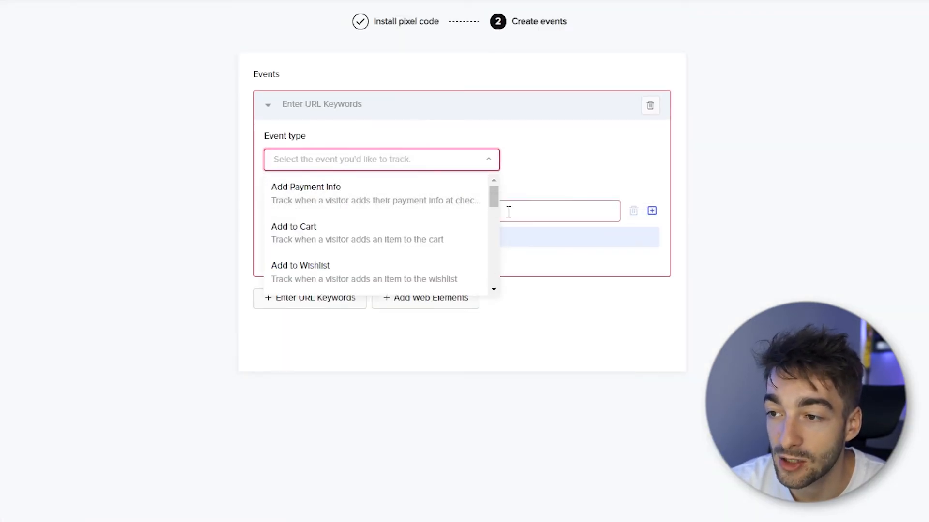
{"action": "scroll", "scroll_direction": "down", "scroll_amount": 3}
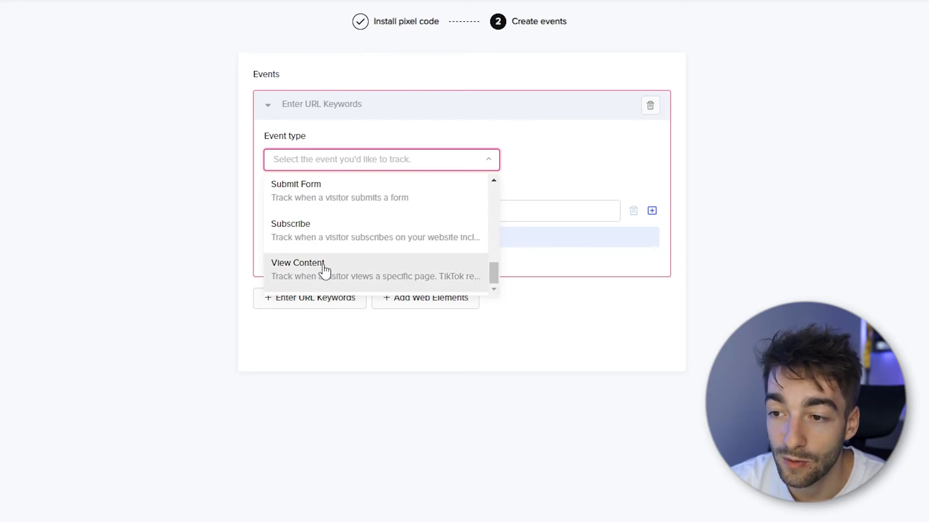
{"action": "left_click", "coordinate": [298, 263]}
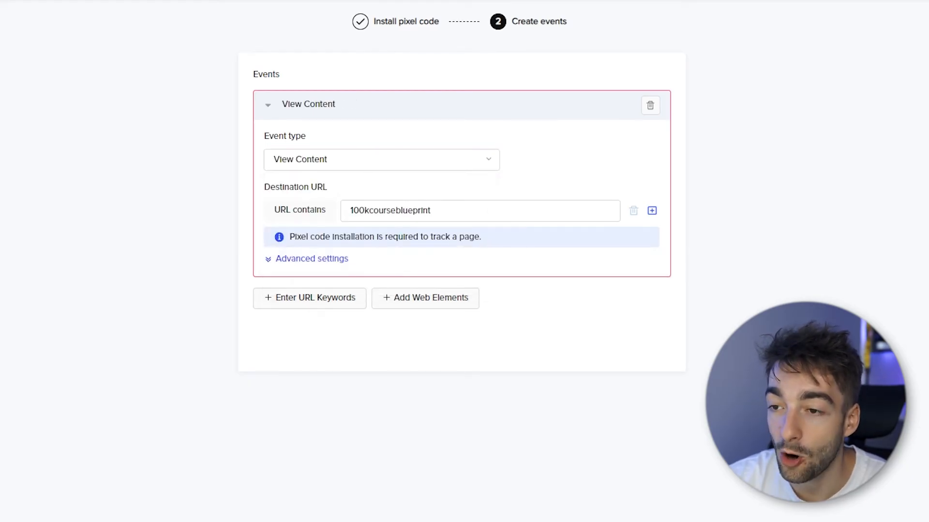
- Set the event's Measure return value to 0 and start a second URL-keyword event
{"action": "left_click", "coordinate": [312, 258]}
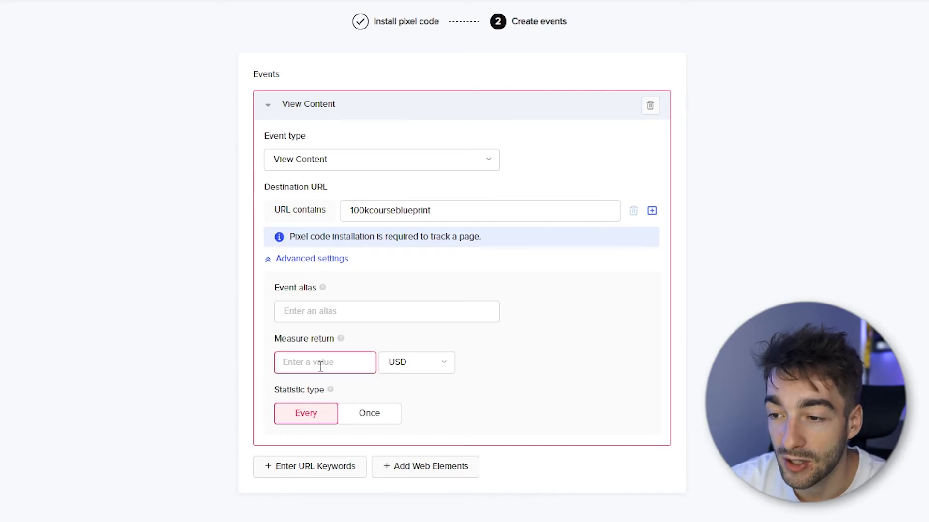
{"action": "type", "text": "0"}
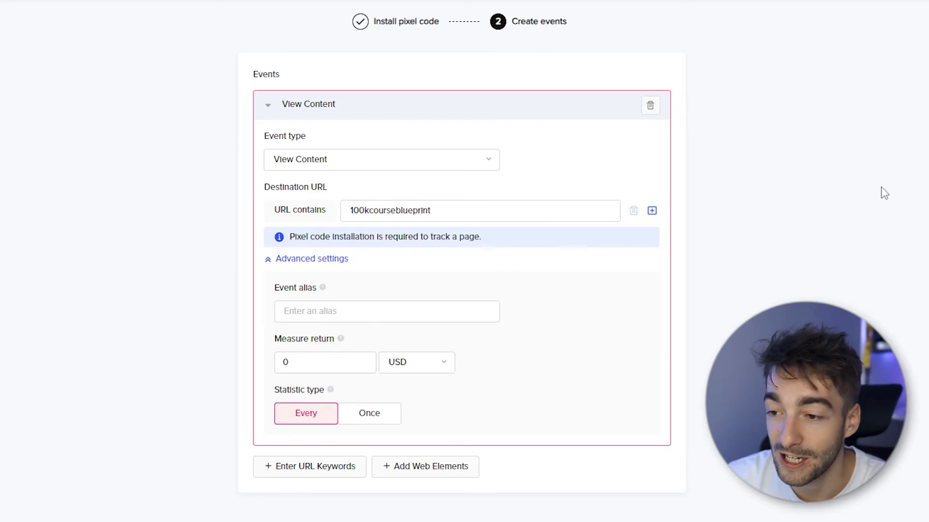
{"action": "mouse_move", "coordinate": [481, 403]}
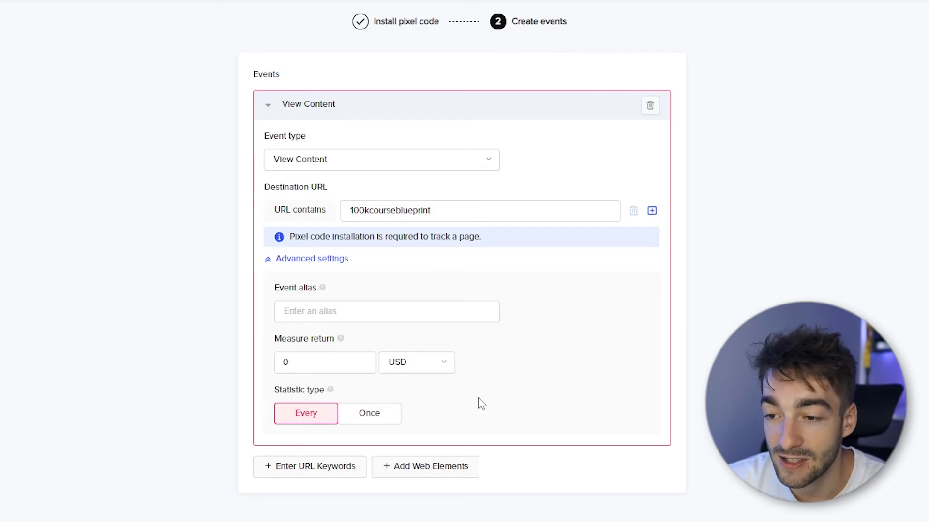
{"action": "left_click", "coordinate": [369, 413]}
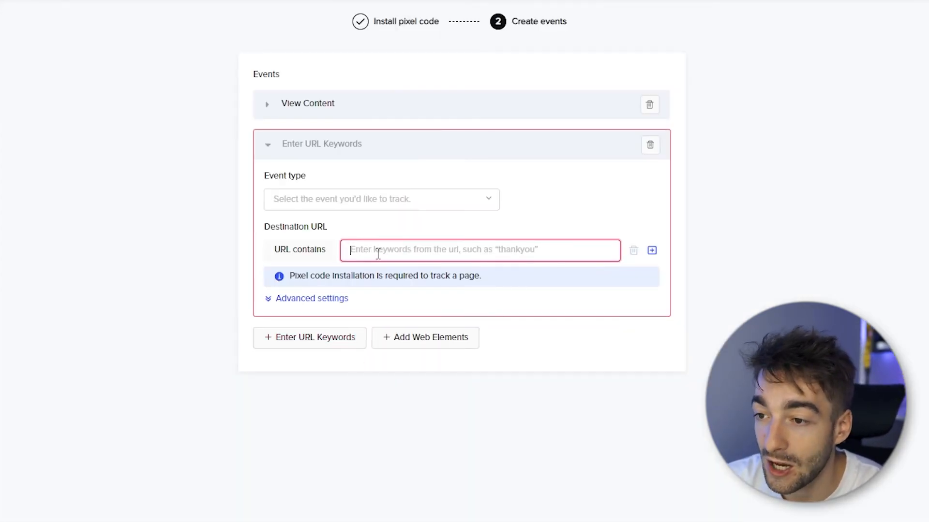
- Add a Complete Registration event for URLs containing thank-you-page-blueprint and complete the setup
{"action": "type", "text": "thank-you-page-blueprint"}
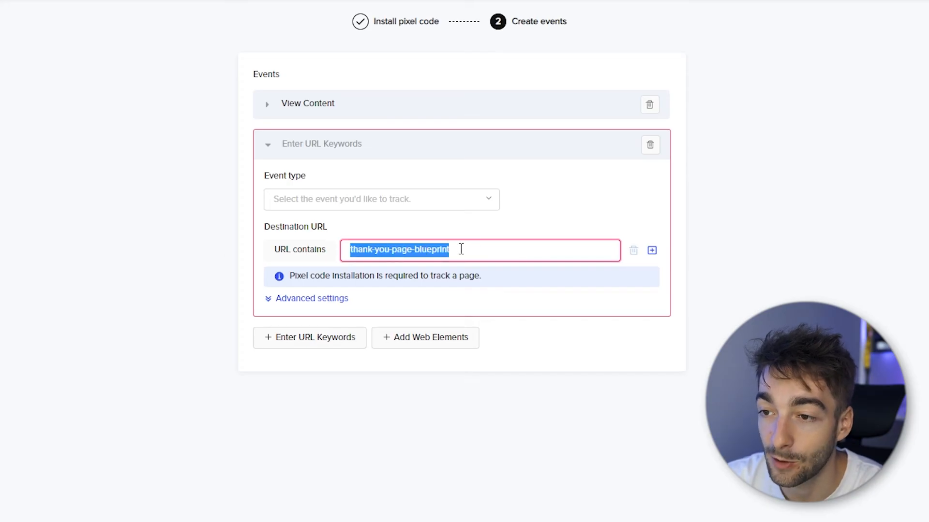
{"action": "left_click", "coordinate": [381, 199]}
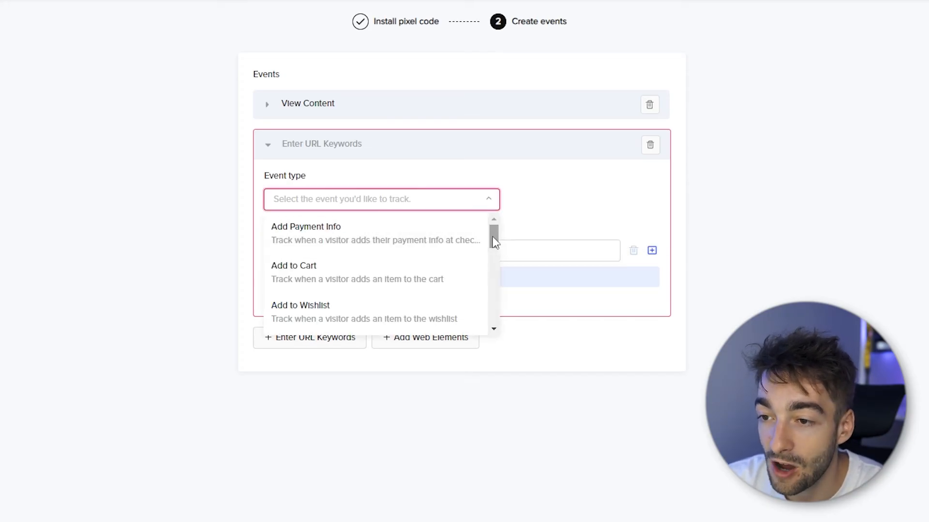
{"action": "scroll", "scroll_direction": "down", "scroll_amount": 3}
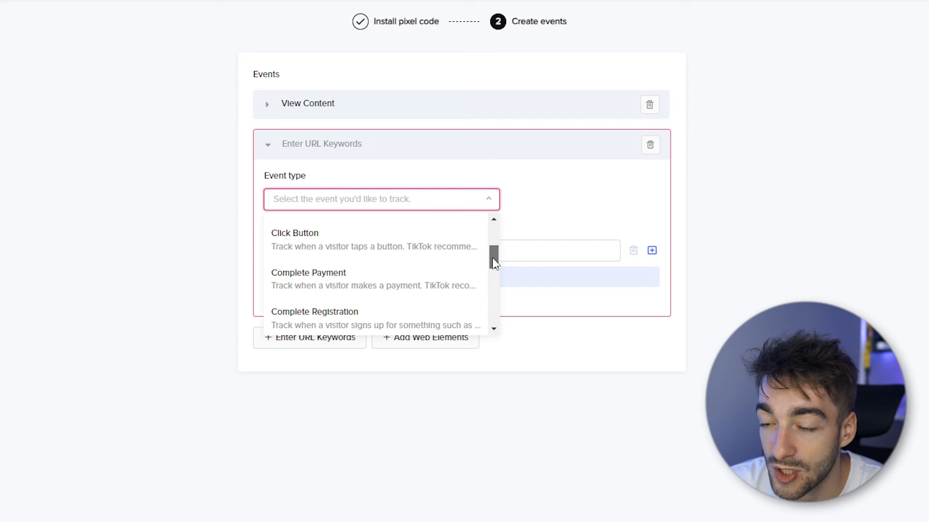
{"action": "scroll", "scroll_direction": "down", "scroll_amount": 3}
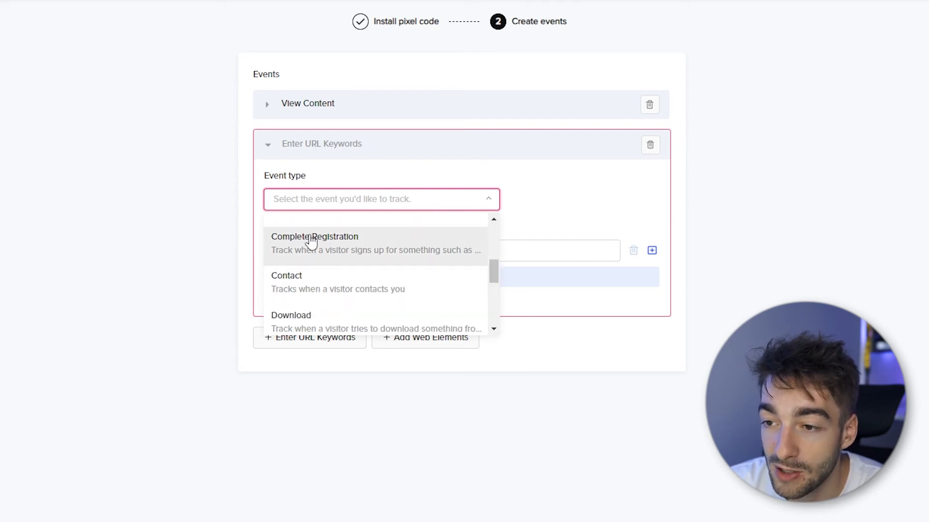
{"action": "left_click", "coordinate": [314, 243]}
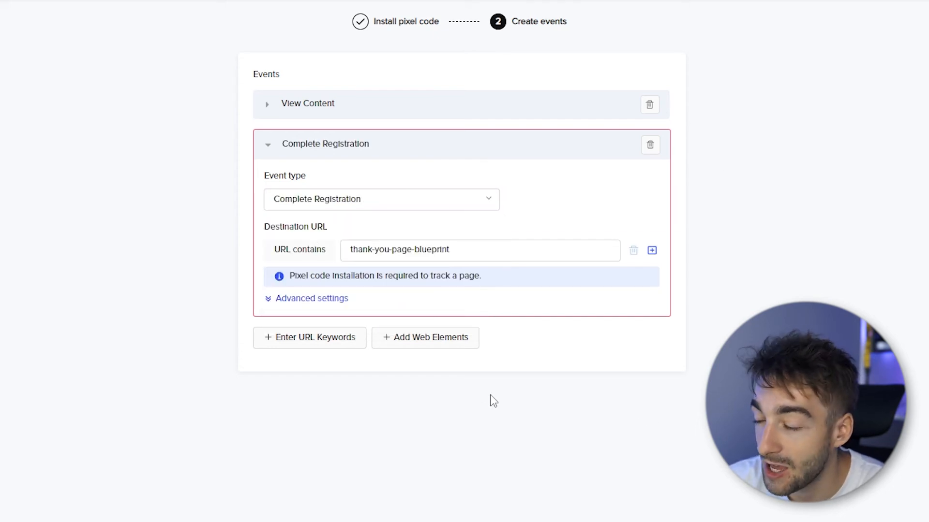
{"action": "scroll", "scroll_direction": "down", "scroll_amount": 3}
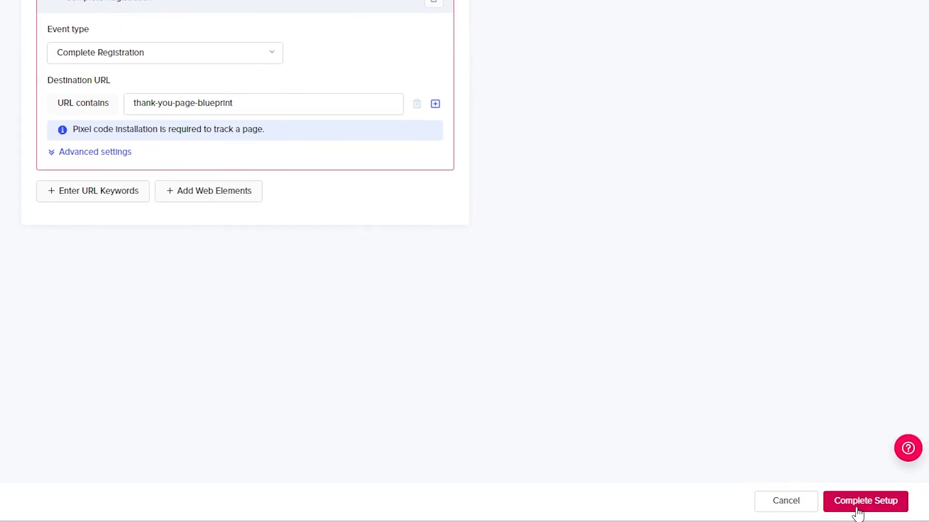
{"action": "left_click", "coordinate": [863, 500]}
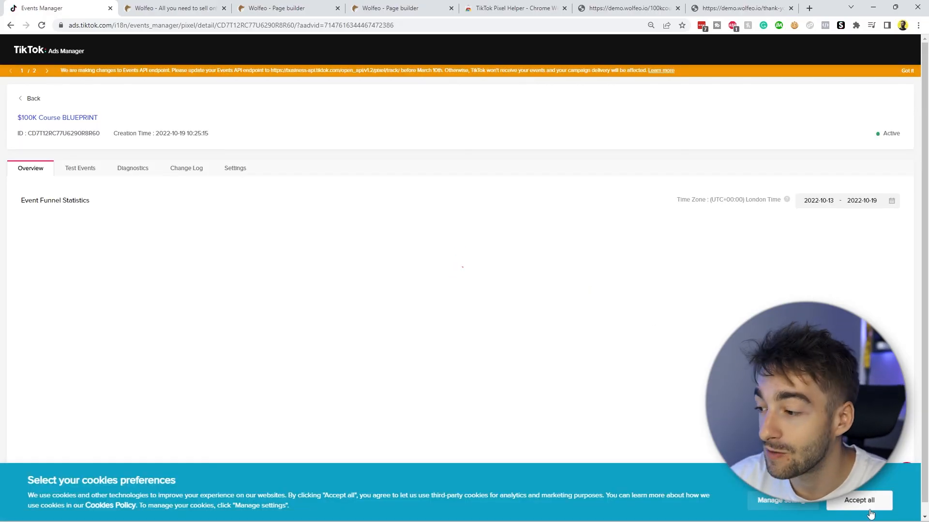
{"action": "left_click", "coordinate": [859, 500]}
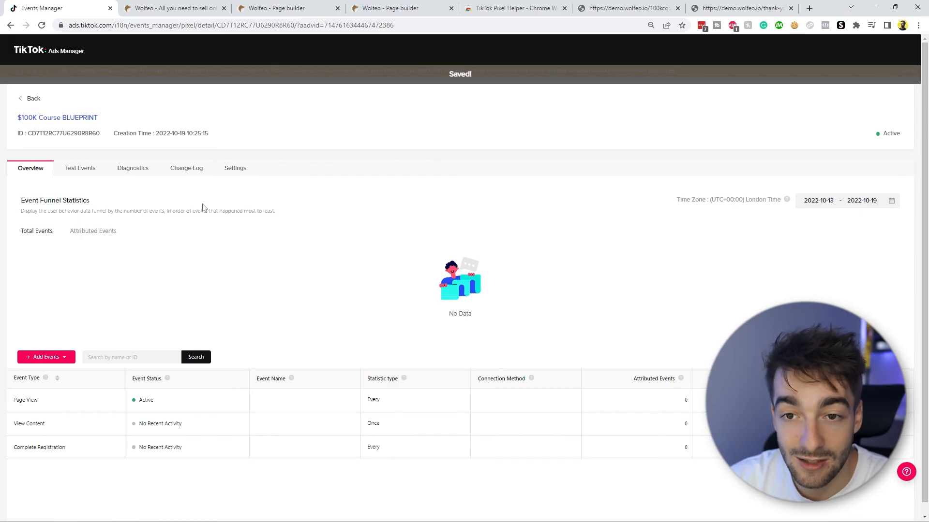
{"action": "left_click", "coordinate": [80, 168]}
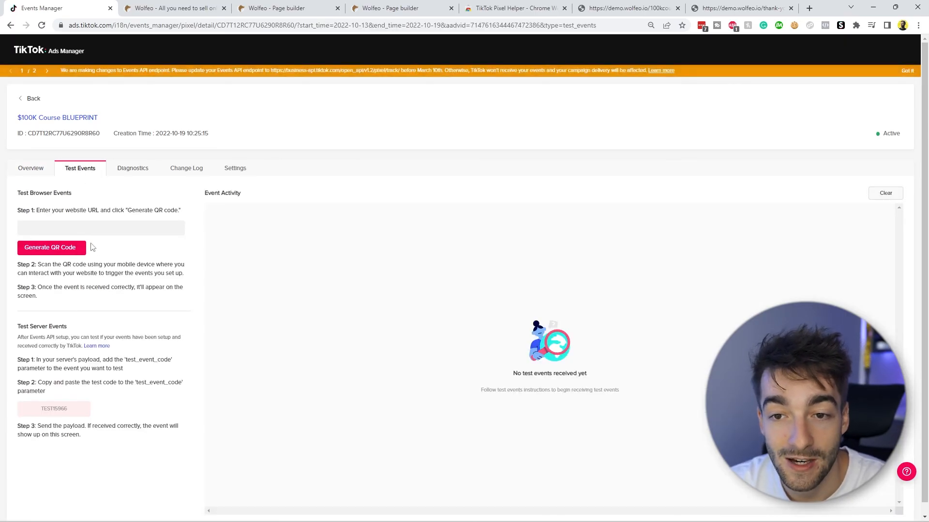
{"action": "left_click", "coordinate": [100, 228]}
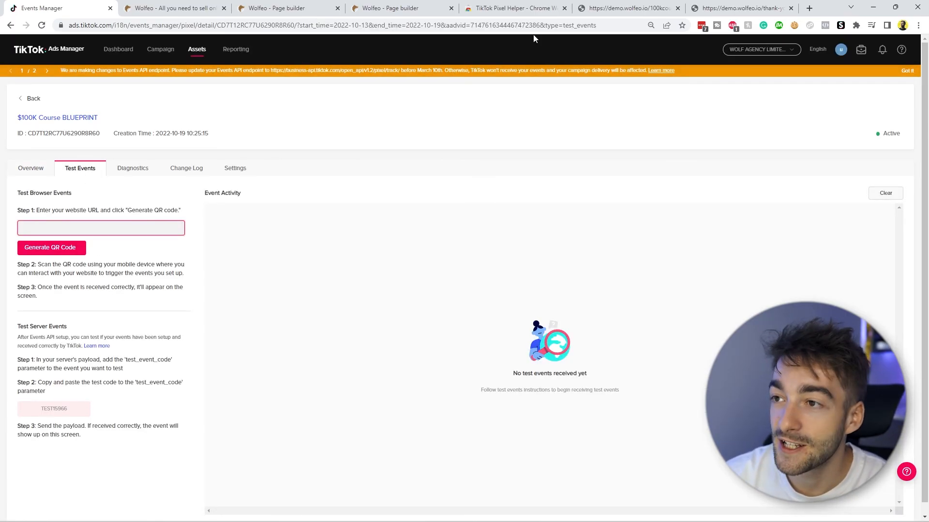
{"action": "left_click", "coordinate": [627, 7]}
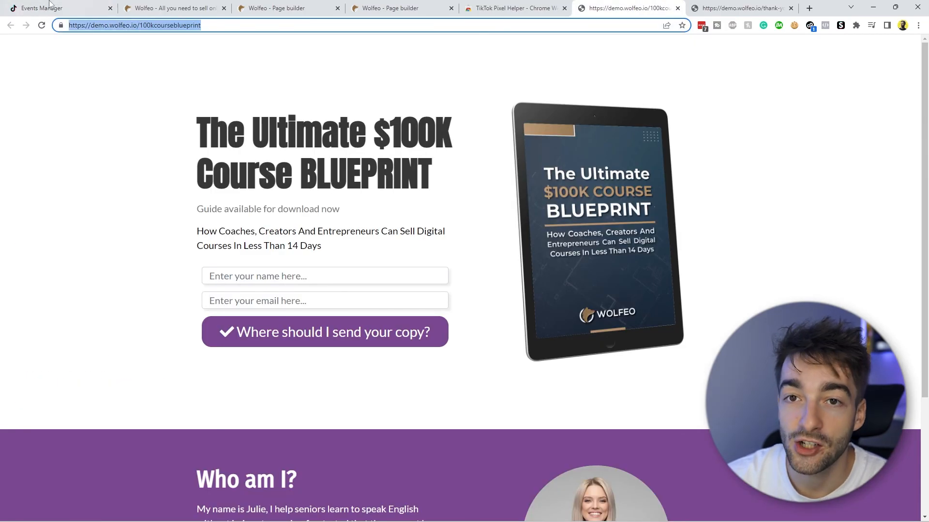
{"action": "left_click", "coordinate": [42, 8]}
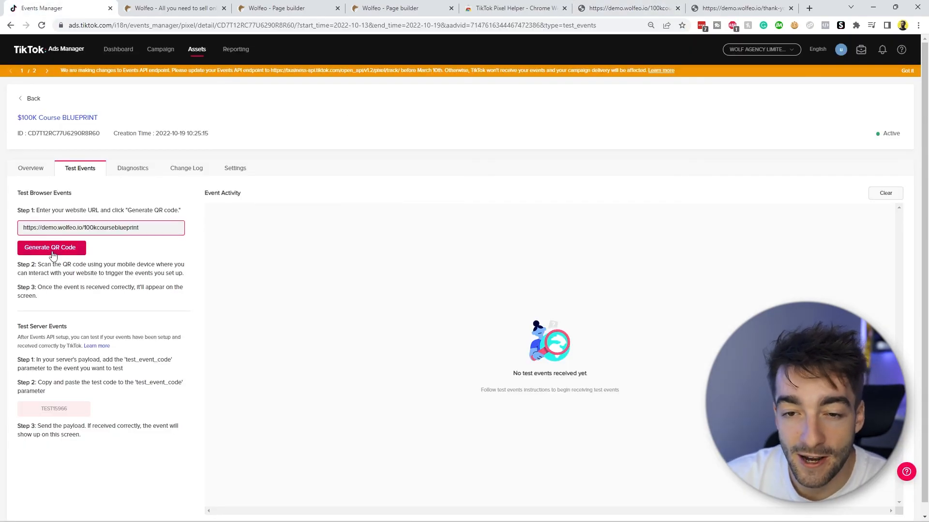
{"action": "left_click", "coordinate": [51, 247]}
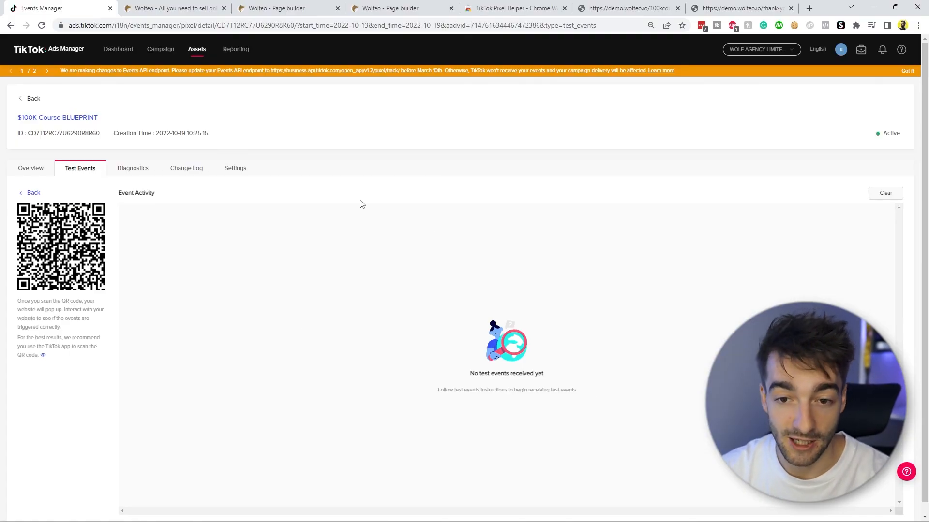